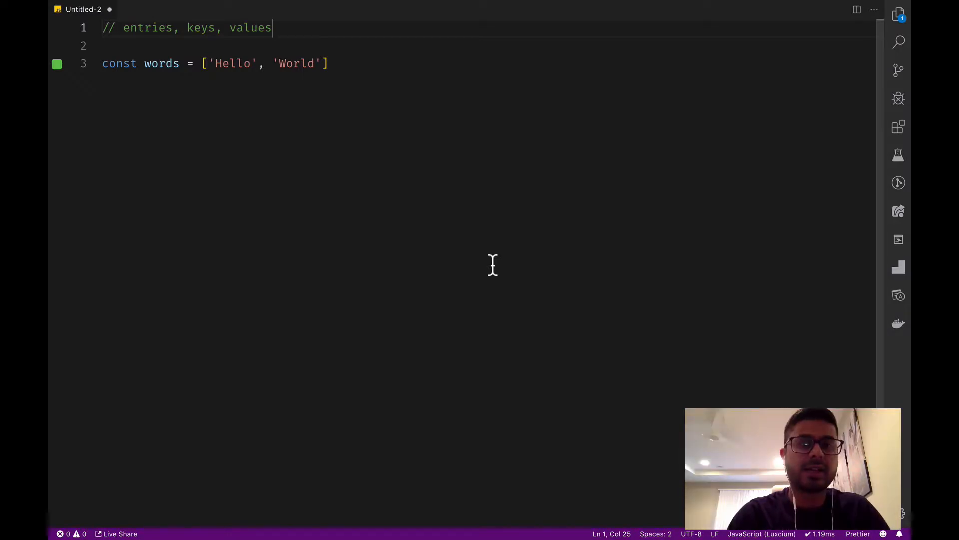
pyautogui.moveTo(408, 31)
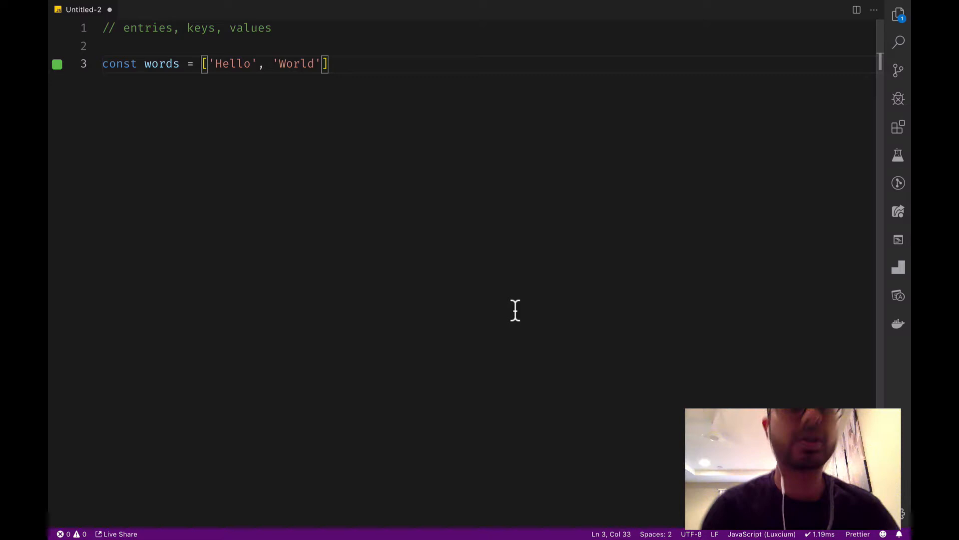
# - Define const entries = words.entries() and call entries.next() on the following line
pyautogui.write('con')
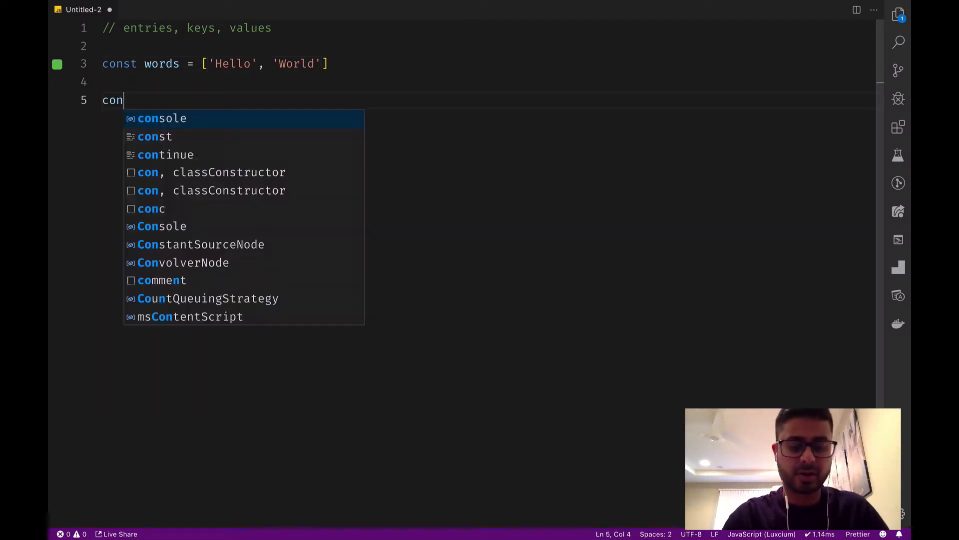
pyautogui.write('st entries =')
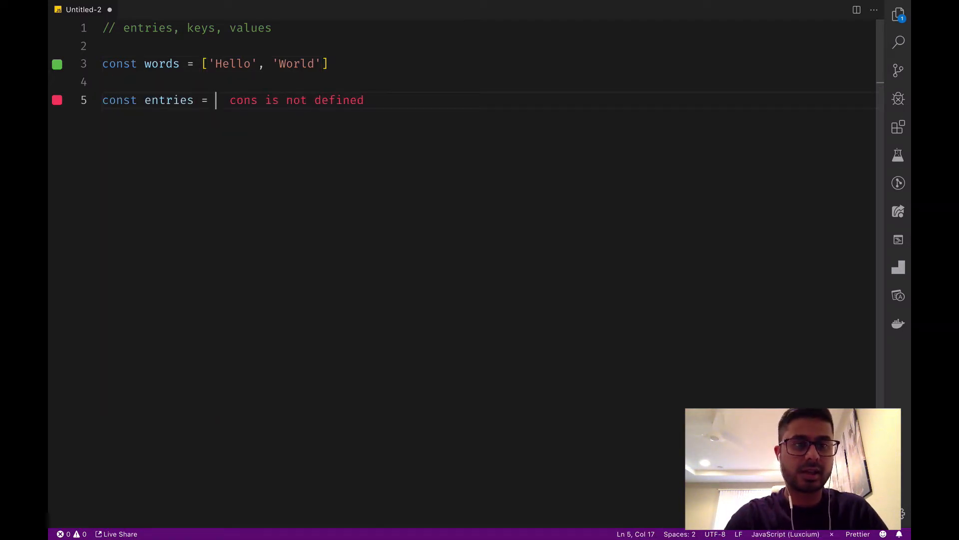
pyautogui.write('words.entries(')
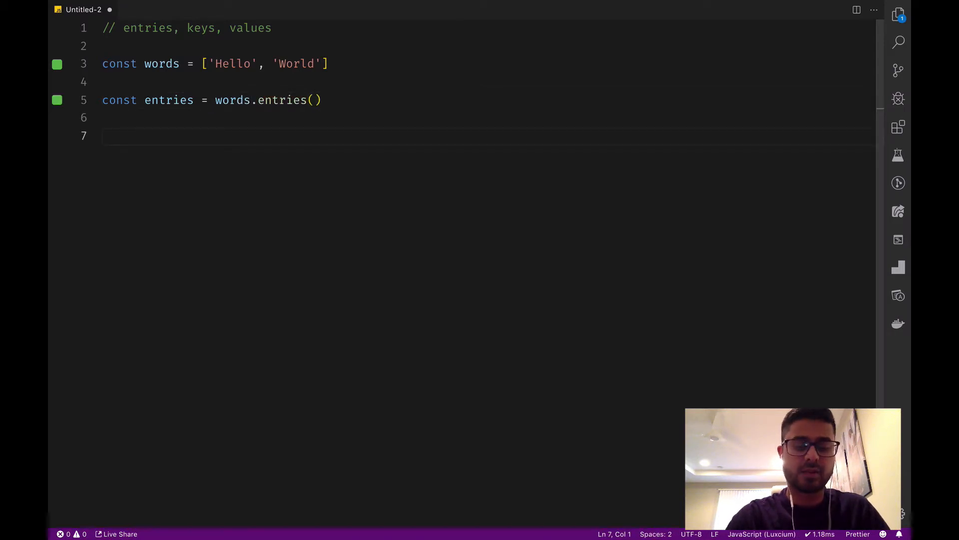
pyautogui.write('entries')
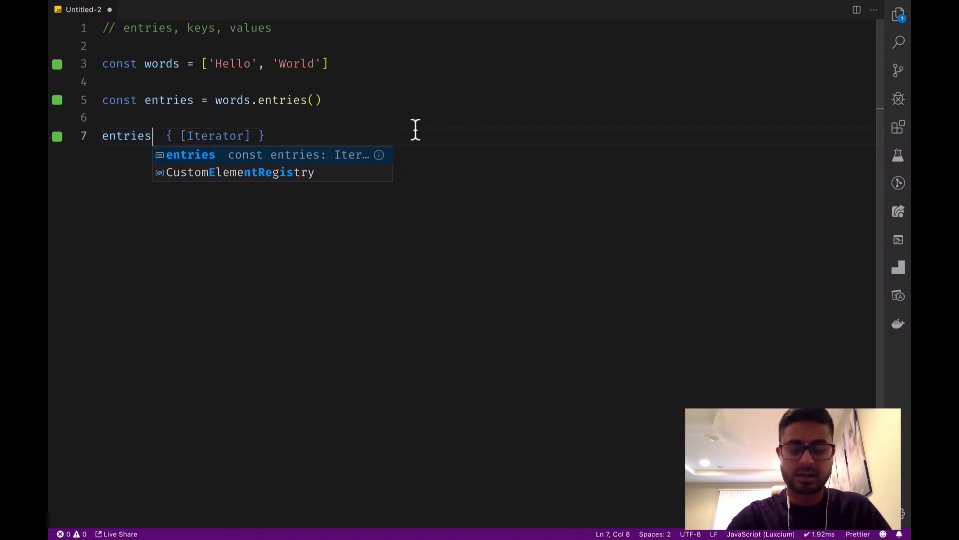
pyautogui.write('.')
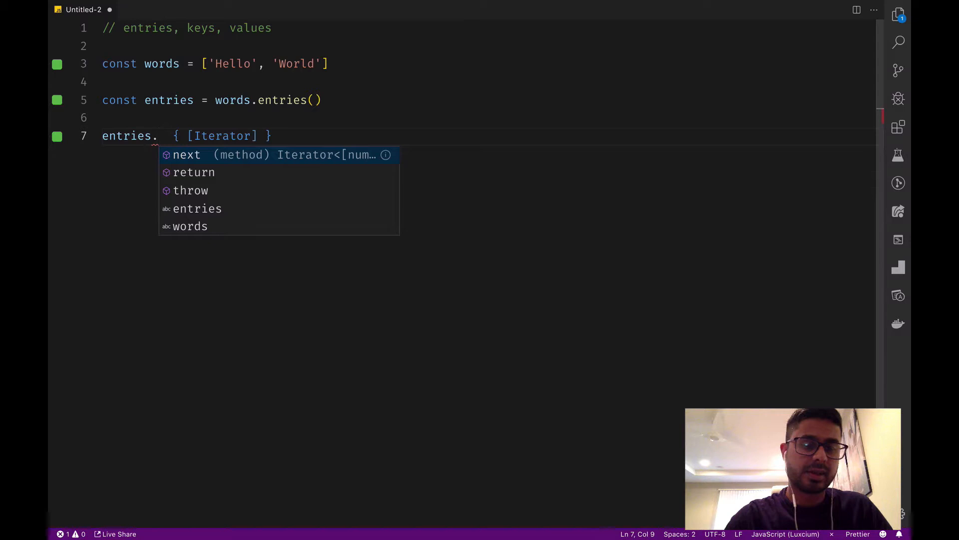
pyautogui.moveTo(196, 163)
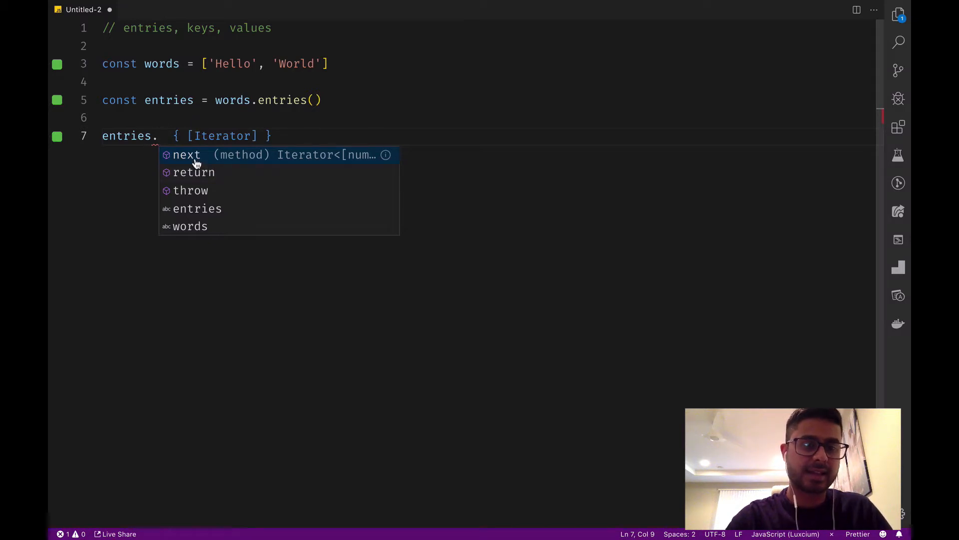
pyautogui.click(186, 154)
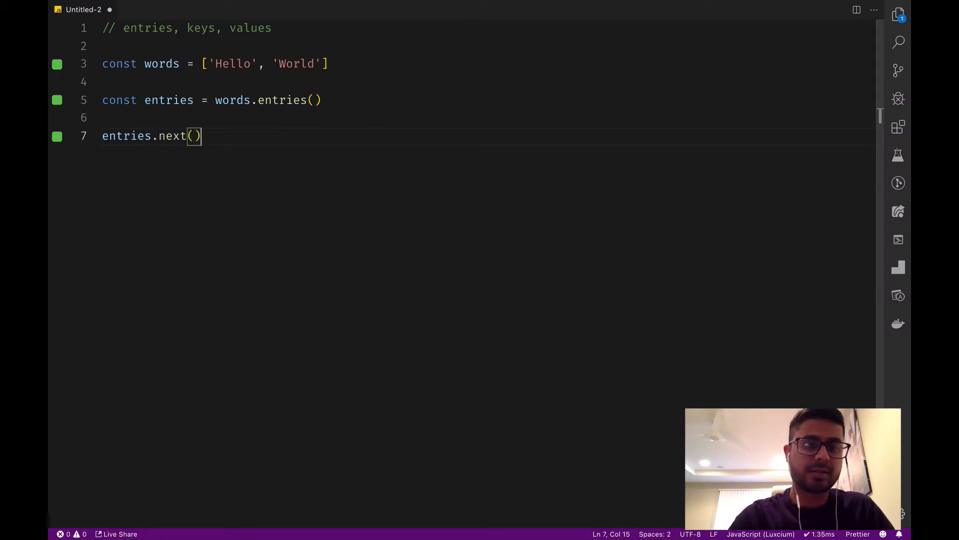
# - Log entries.next() three times with console.log, then add a blank line
pyautogui.write('cn')
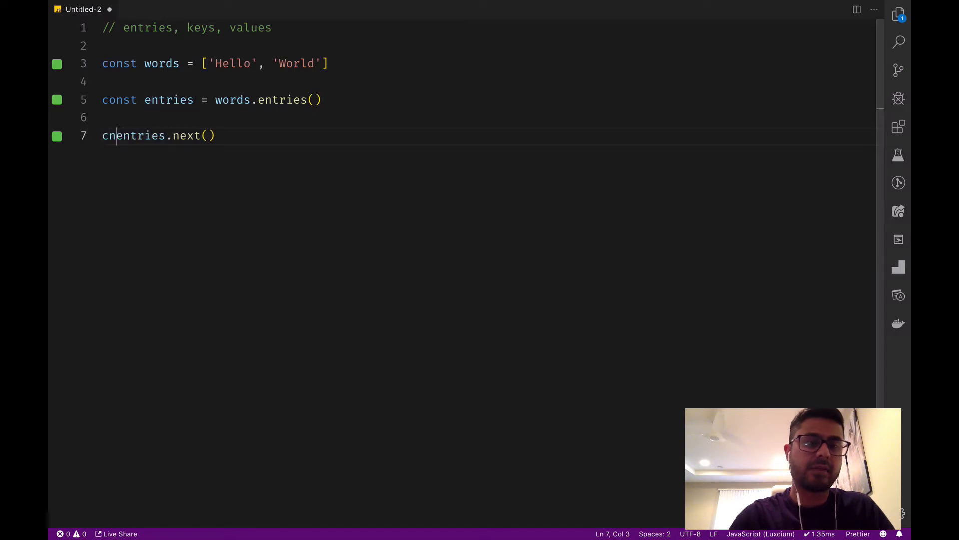
pyautogui.write('onsole.log(')
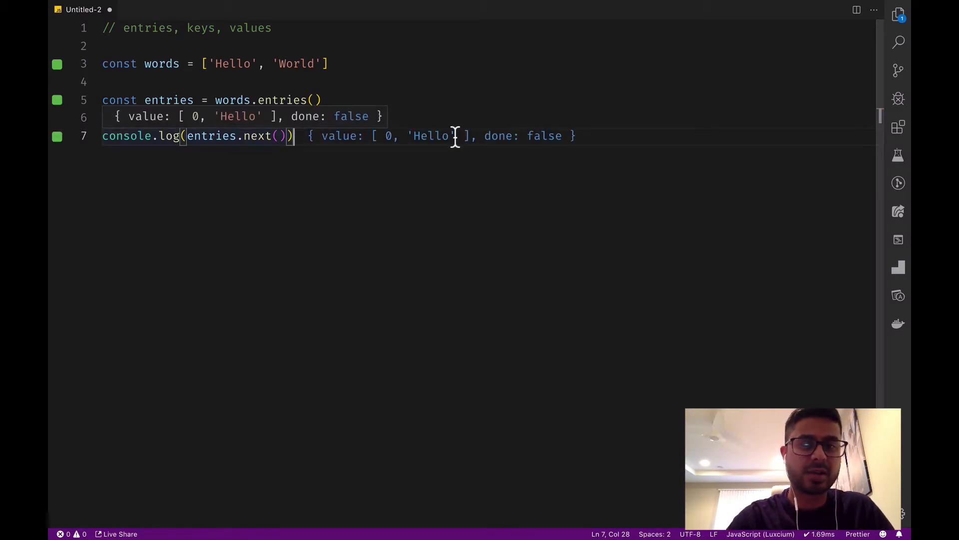
pyautogui.moveTo(594, 141)
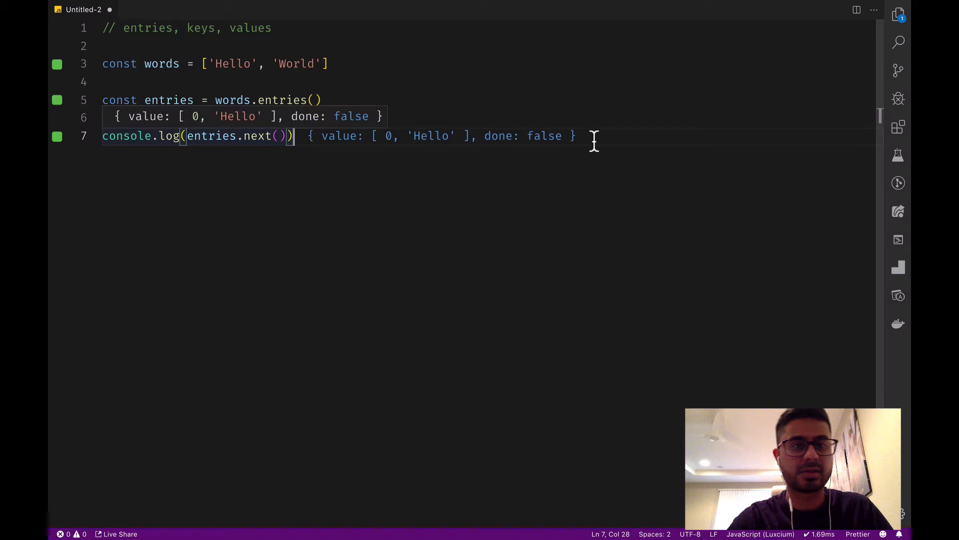
pyautogui.write('console.log(entries.next())')
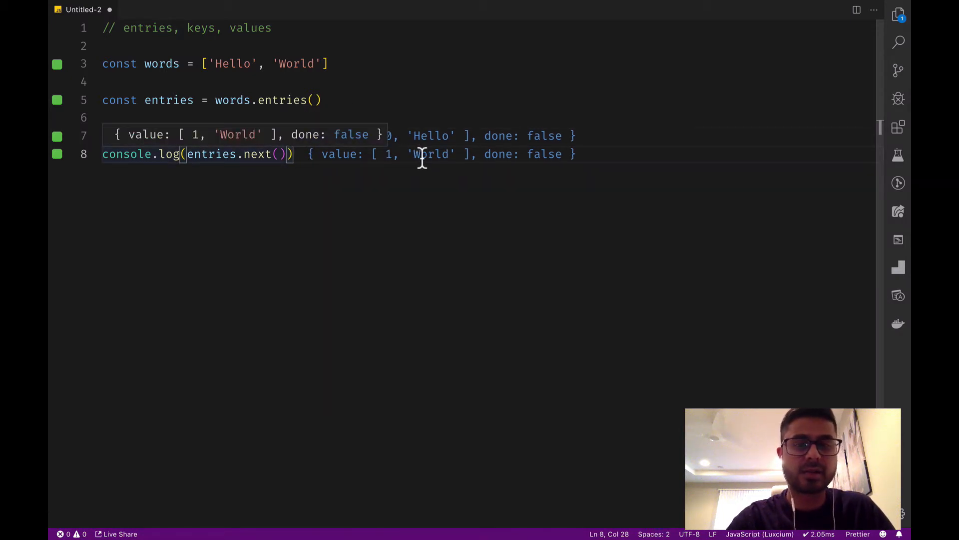
pyautogui.moveTo(427, 165)
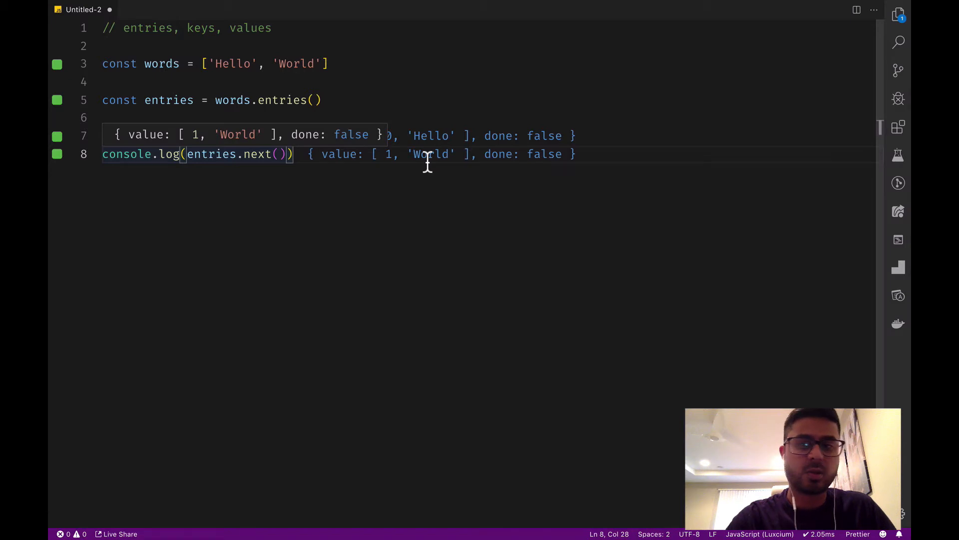
pyautogui.moveTo(378, 165)
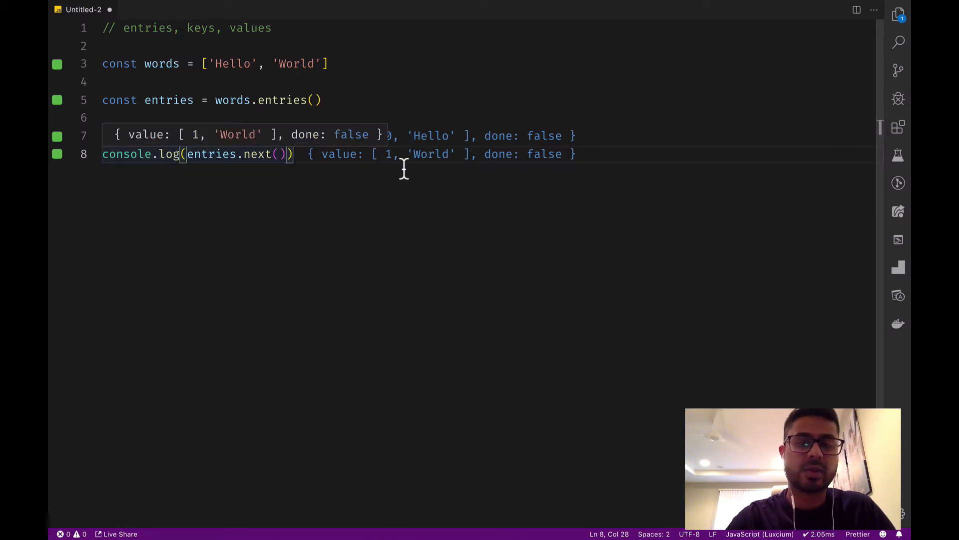
pyautogui.moveTo(481, 170)
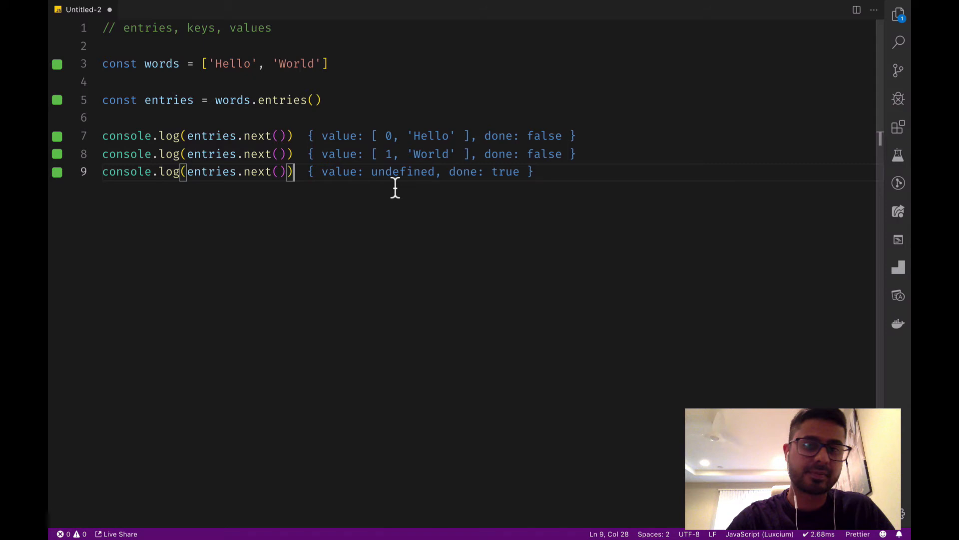
pyautogui.moveTo(533, 192)
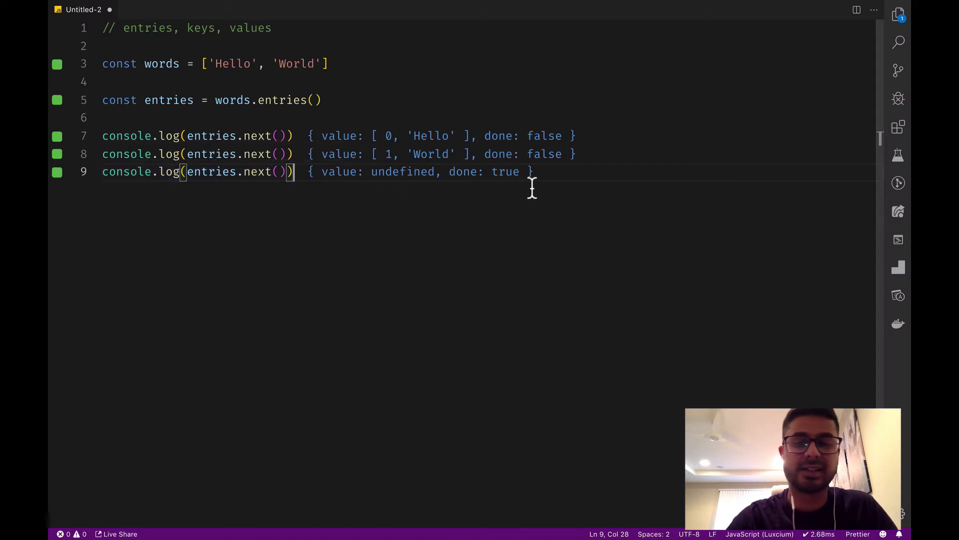
pyautogui.moveTo(552, 207)
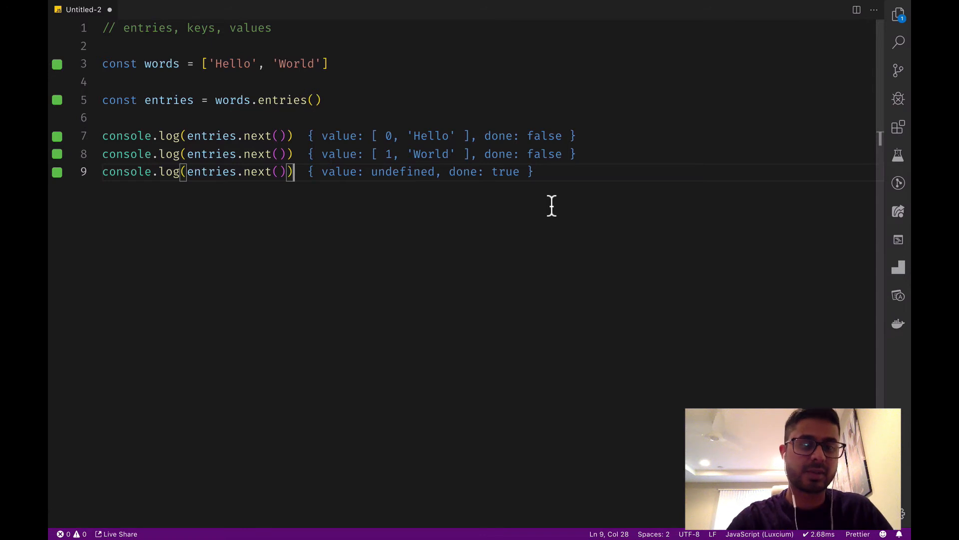
pyautogui.press('Enter')
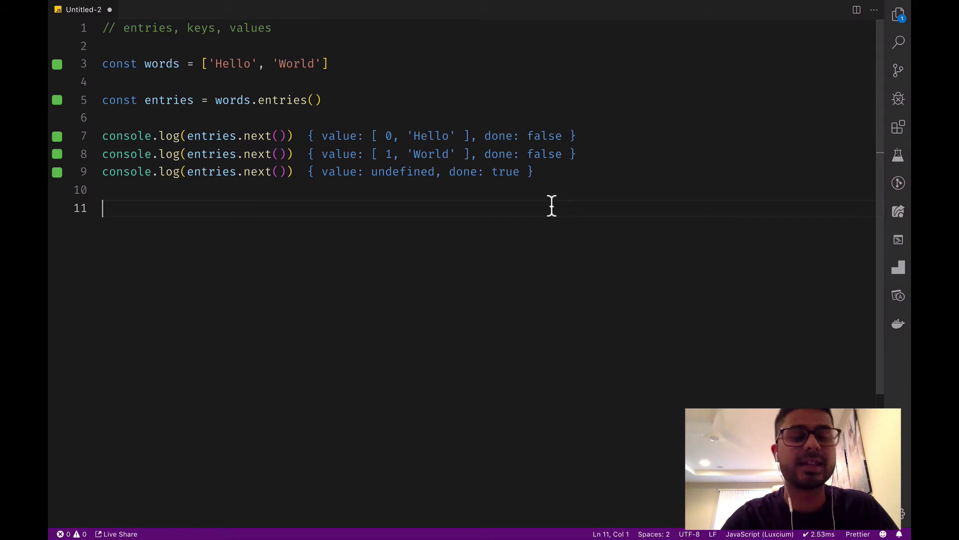
# - Rename every entries occurrence to keys, using words.keys() to log 0, 1, done
pyautogui.doubleClick(169, 100)
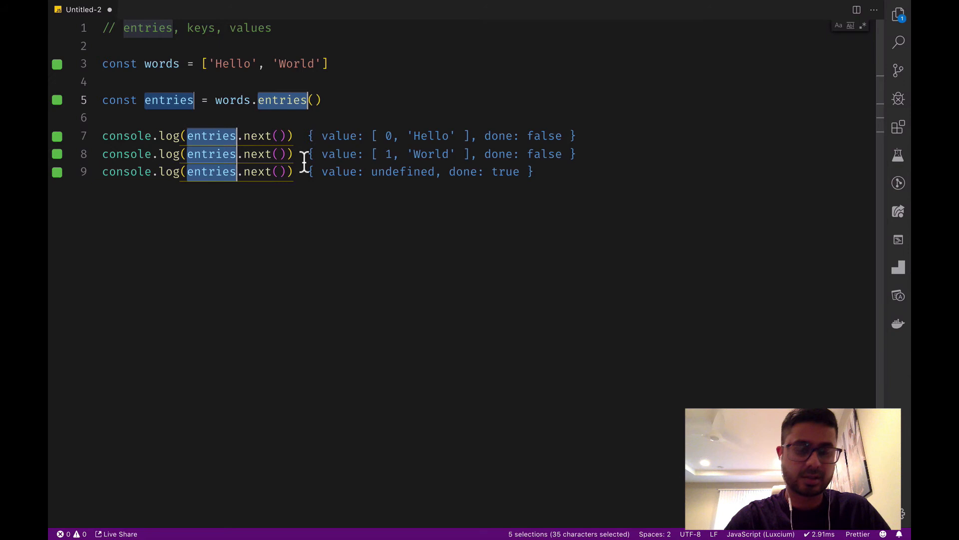
pyautogui.write('keys')
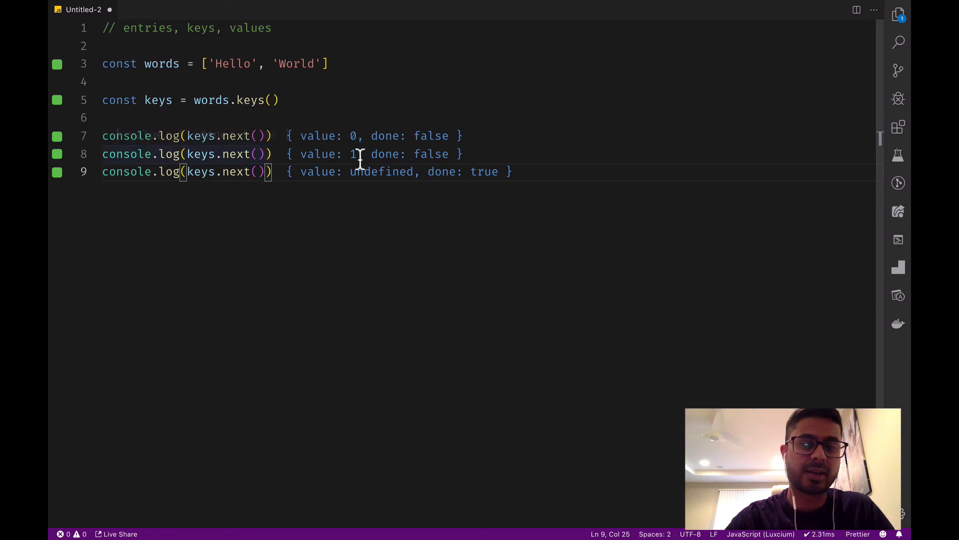
pyautogui.doubleClick(295, 64)
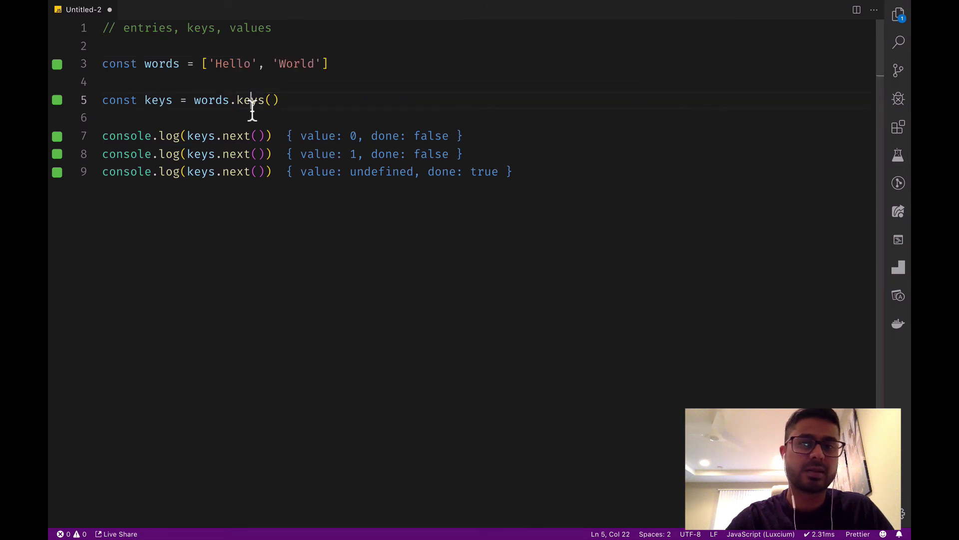
# - Rename keys to values so the logs show 'Hello', 'World', then done
pyautogui.doubleClick(250, 100)
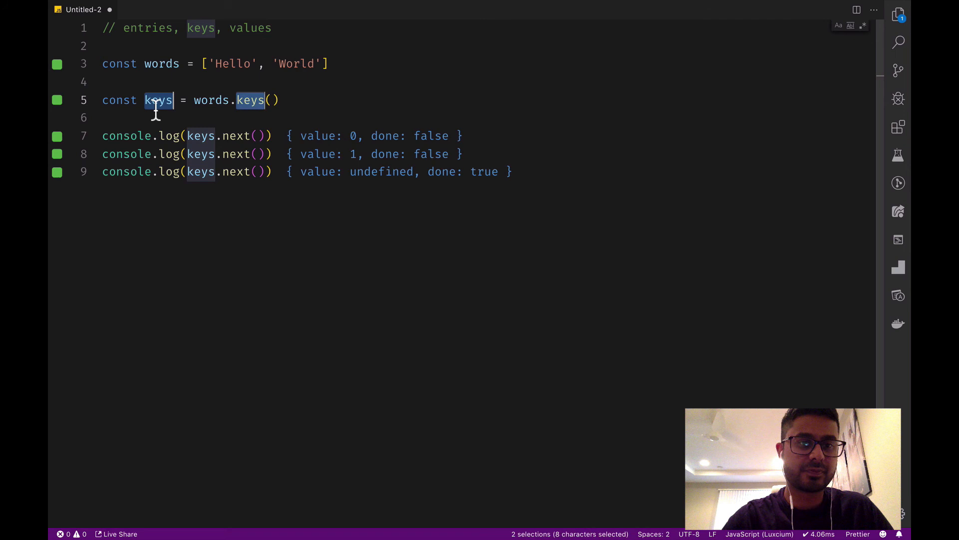
pyautogui.write('values')
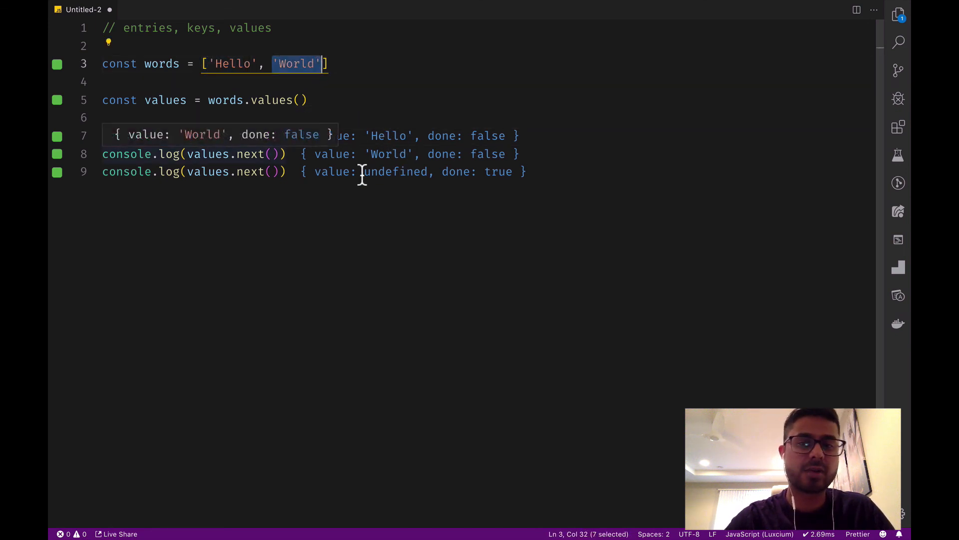
pyautogui.moveTo(507, 184)
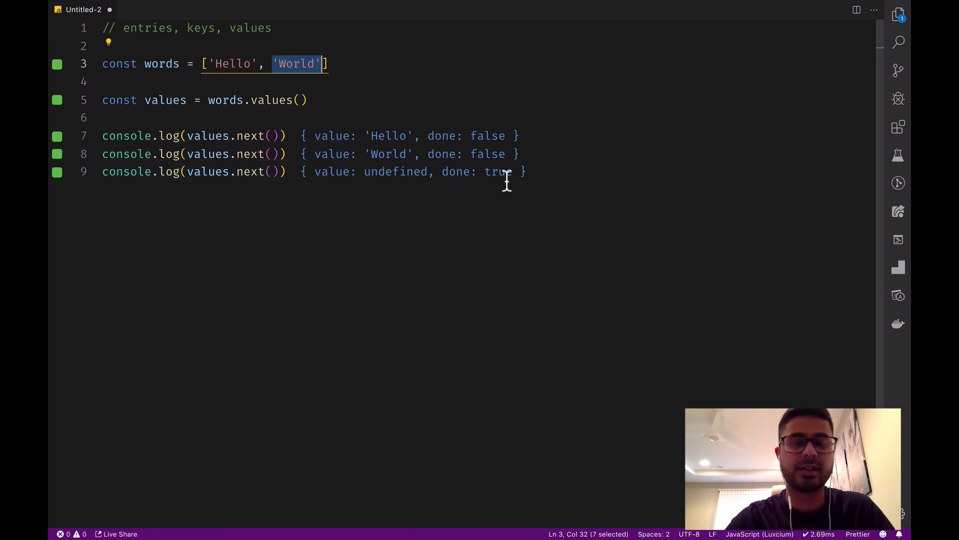